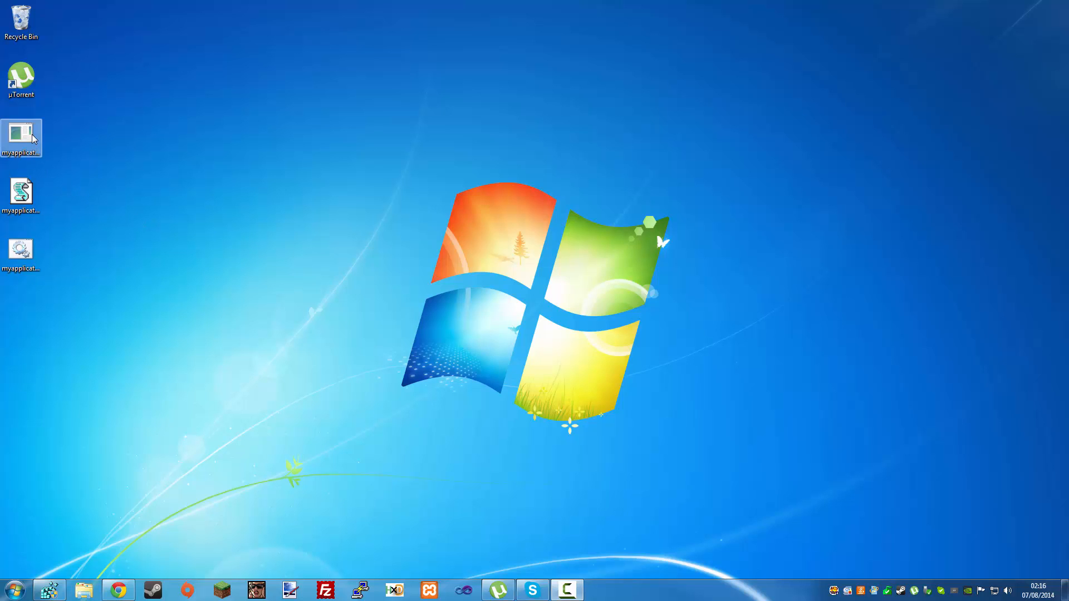
Step: Launch myapplication.exe from the desktop so the unknown-publisher security warning appears
double_click(20, 136)
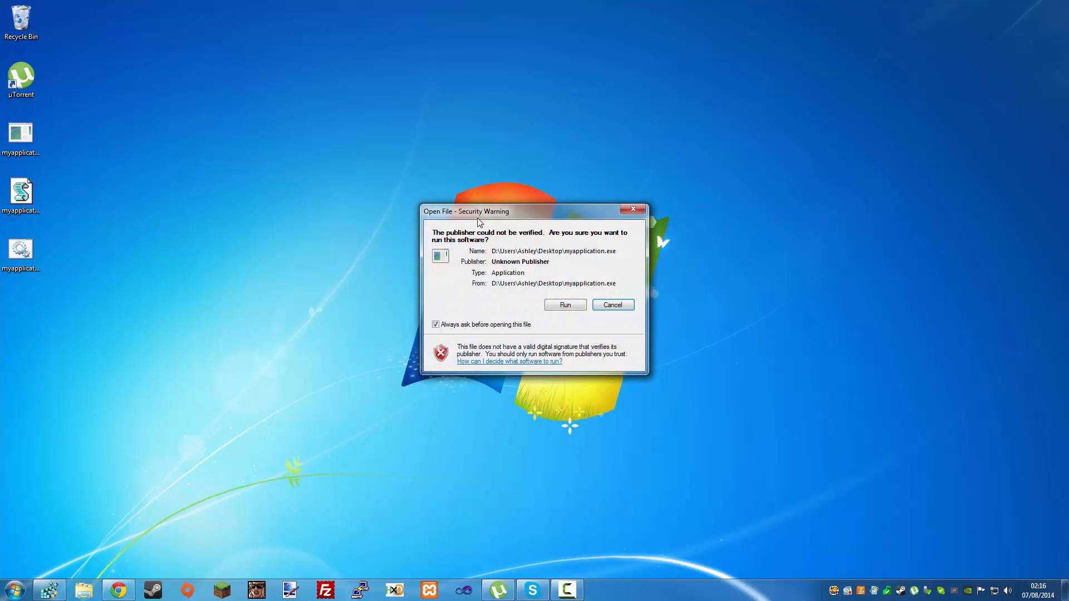
left_click_drag(466, 211, 363, 176)
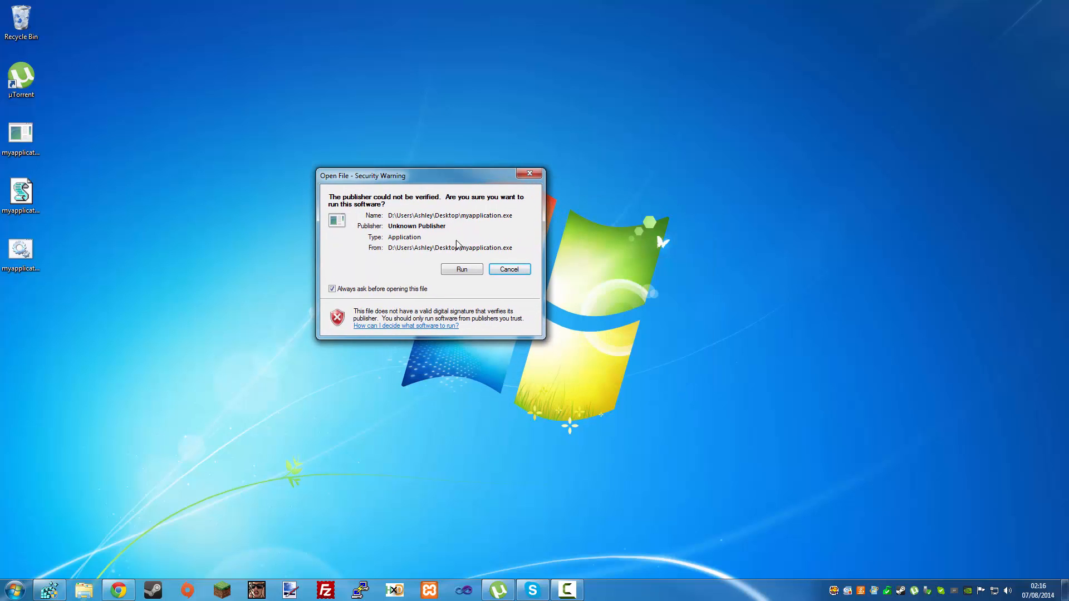
mouse_move(439, 193)
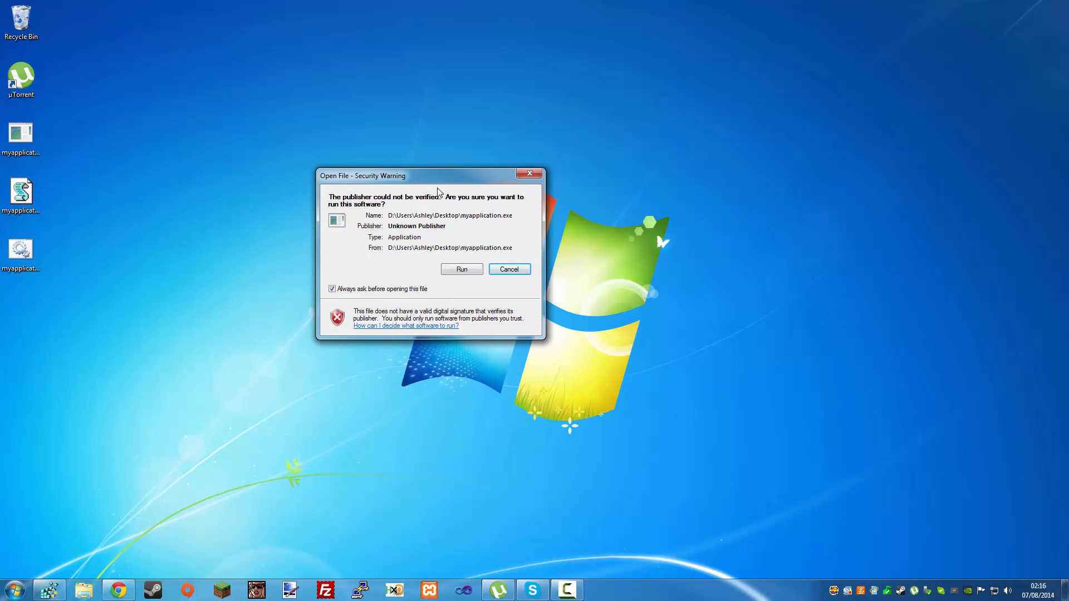
mouse_move(94, 497)
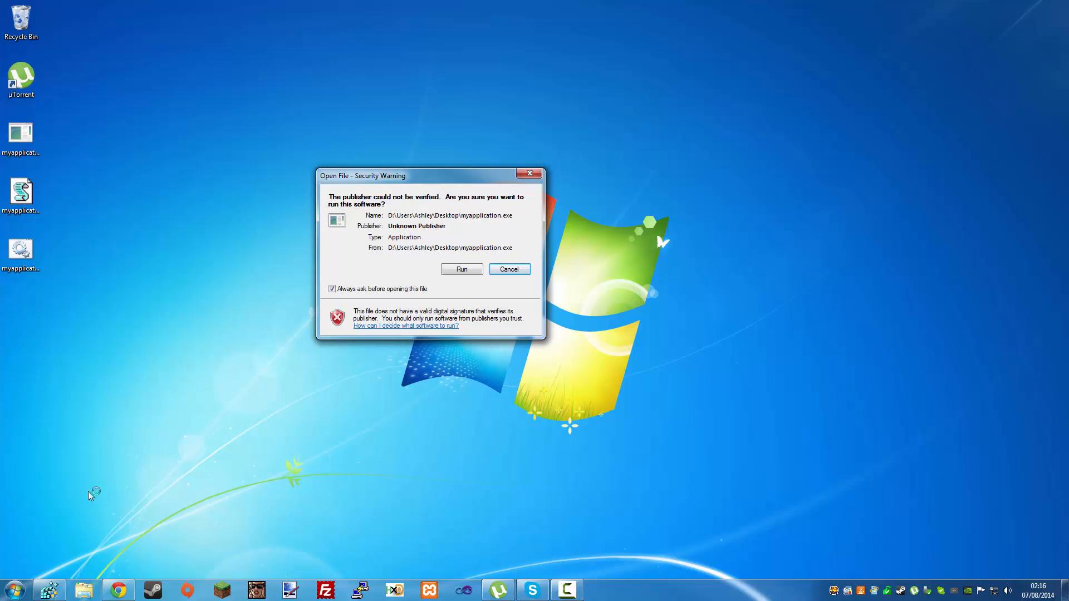
mouse_move(320, 377)
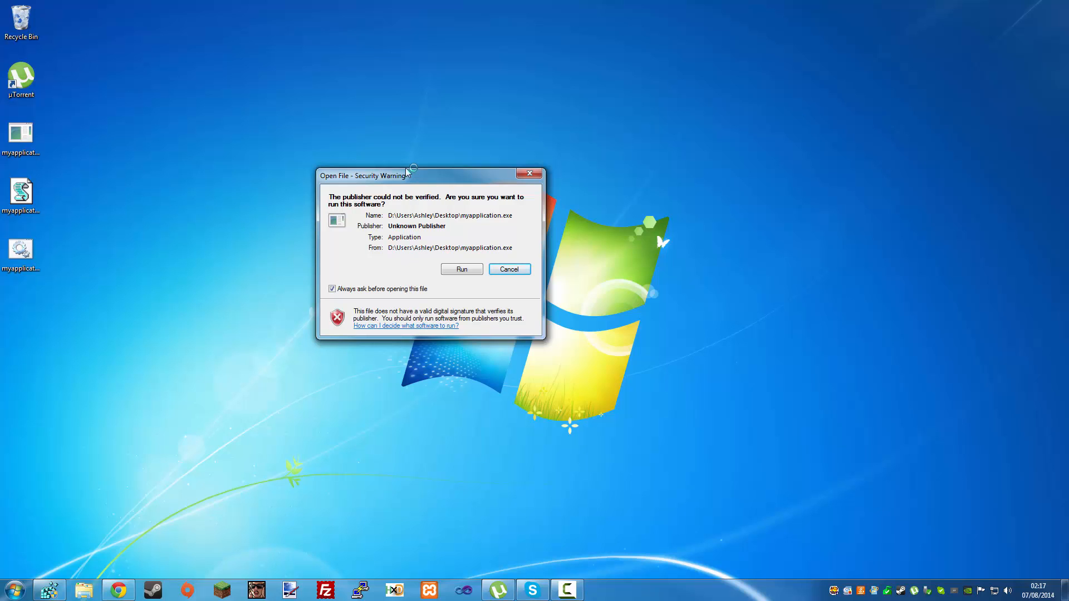
left_click_drag(363, 174, 394, 196)
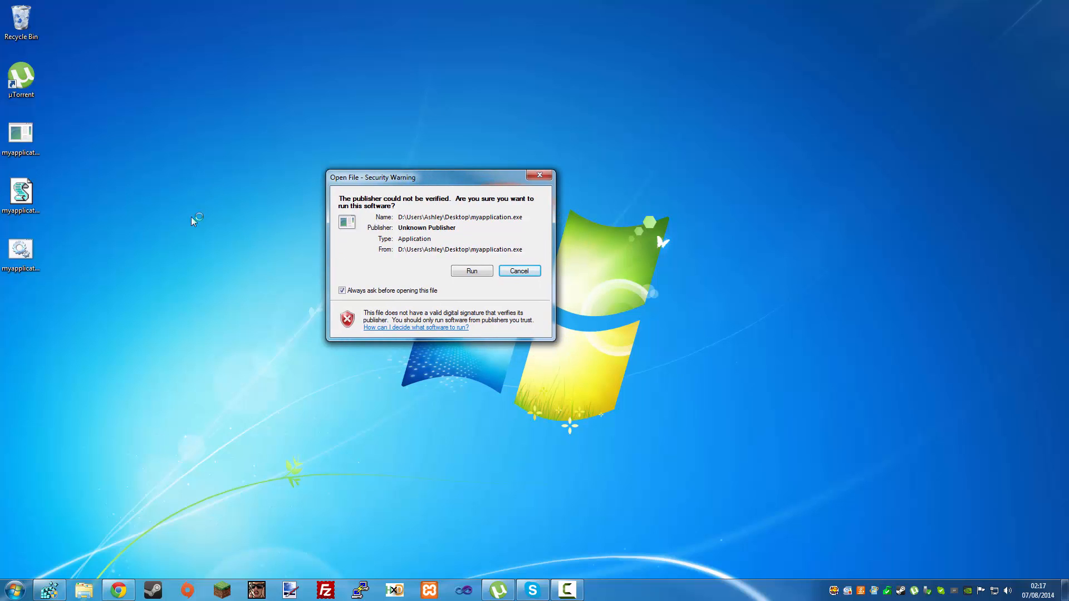
mouse_move(488, 239)
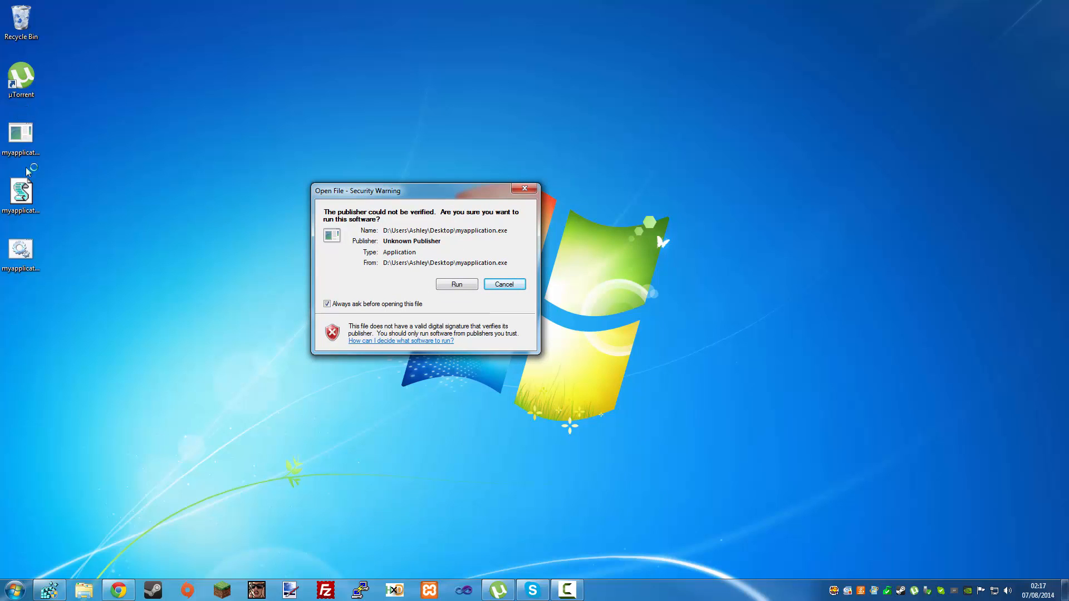
left_click_drag(356, 191, 474, 193)
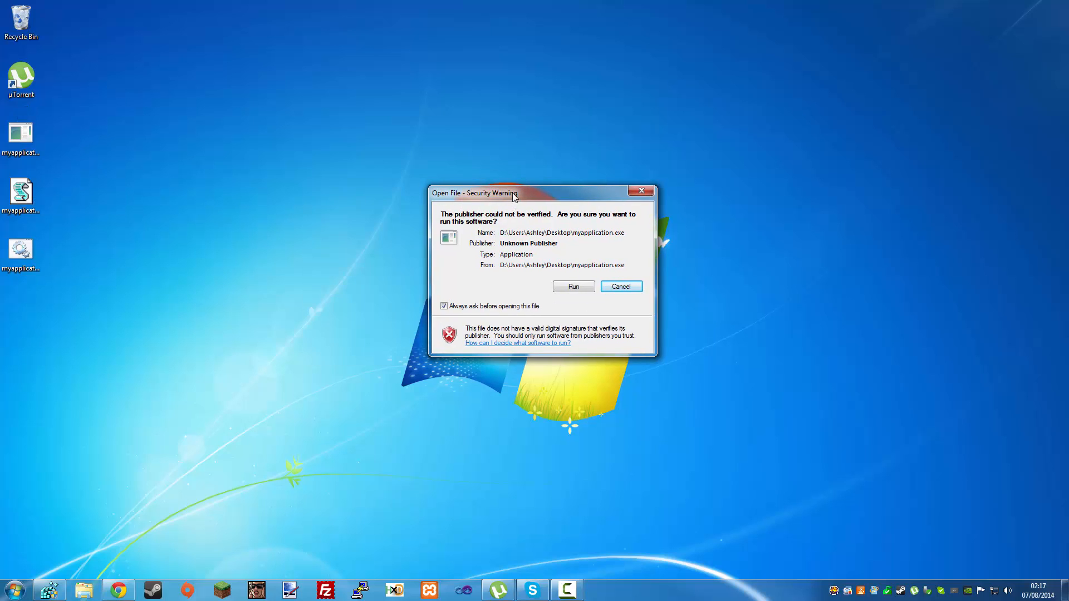
mouse_move(392, 203)
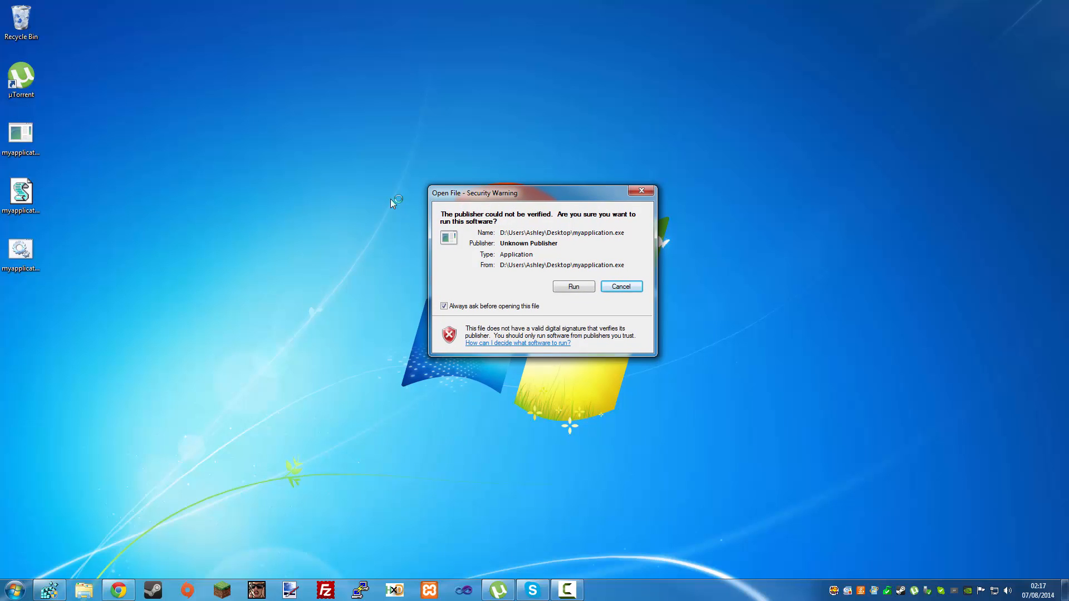
mouse_move(74, 169)
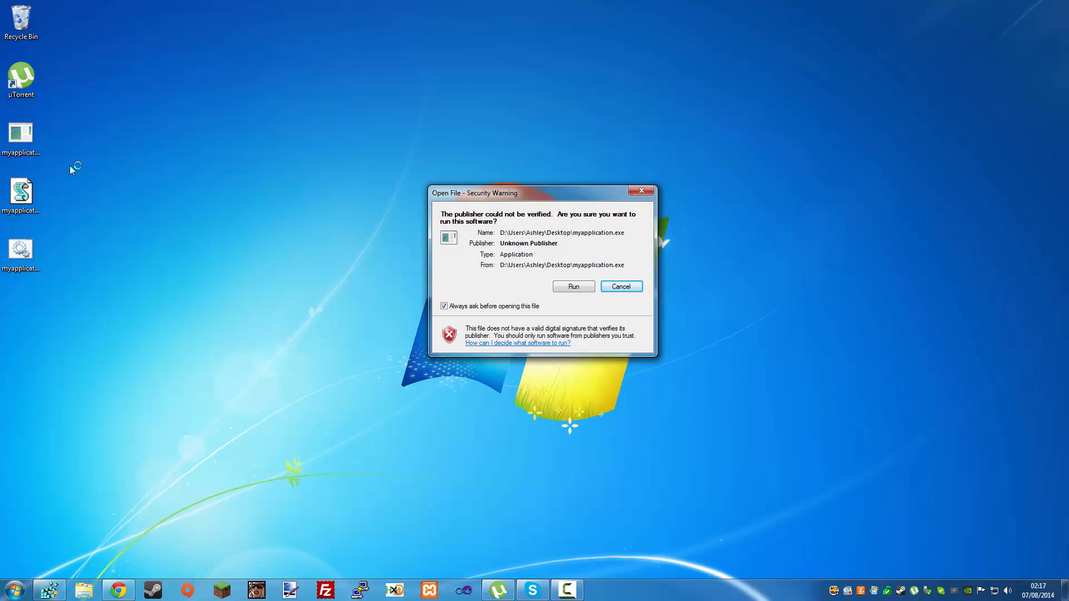
Step: Run the application despite the warning so a blank Form1 window is centred on screen
left_click(572, 286)
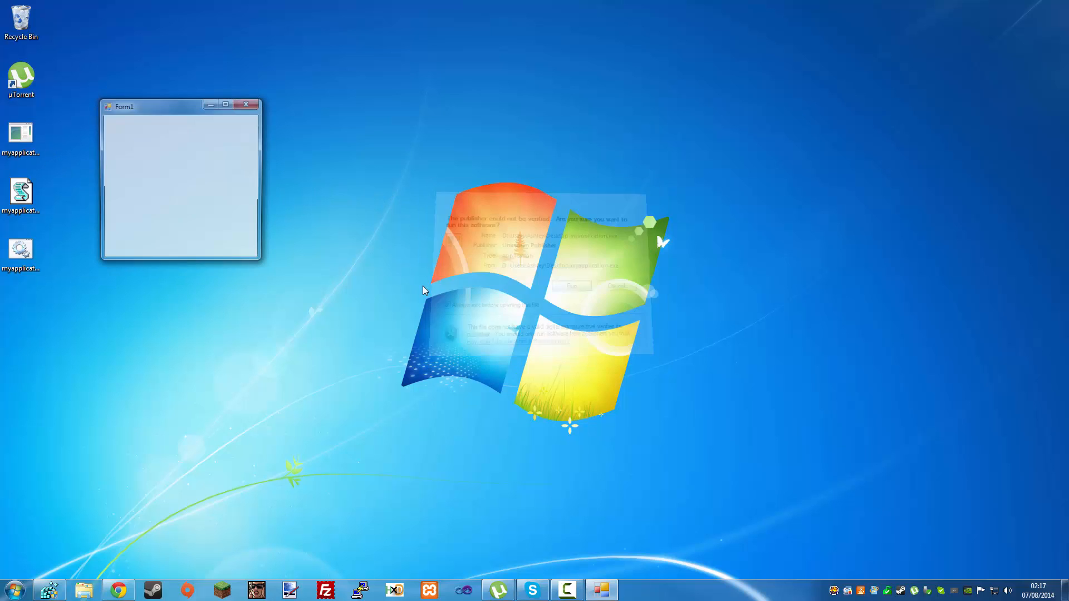
left_click_drag(143, 107, 518, 178)
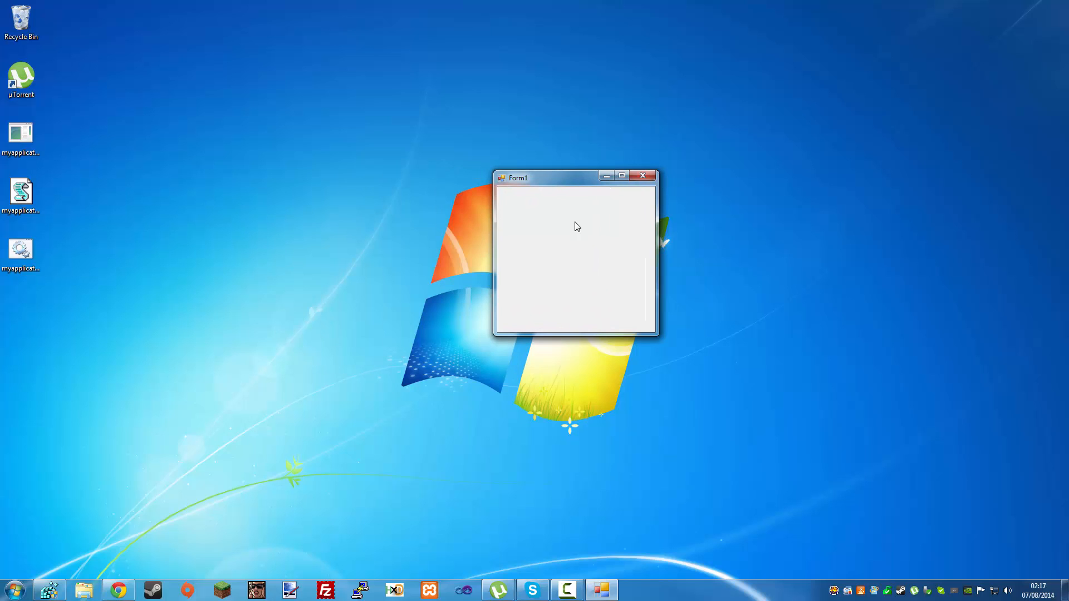
mouse_move(554, 230)
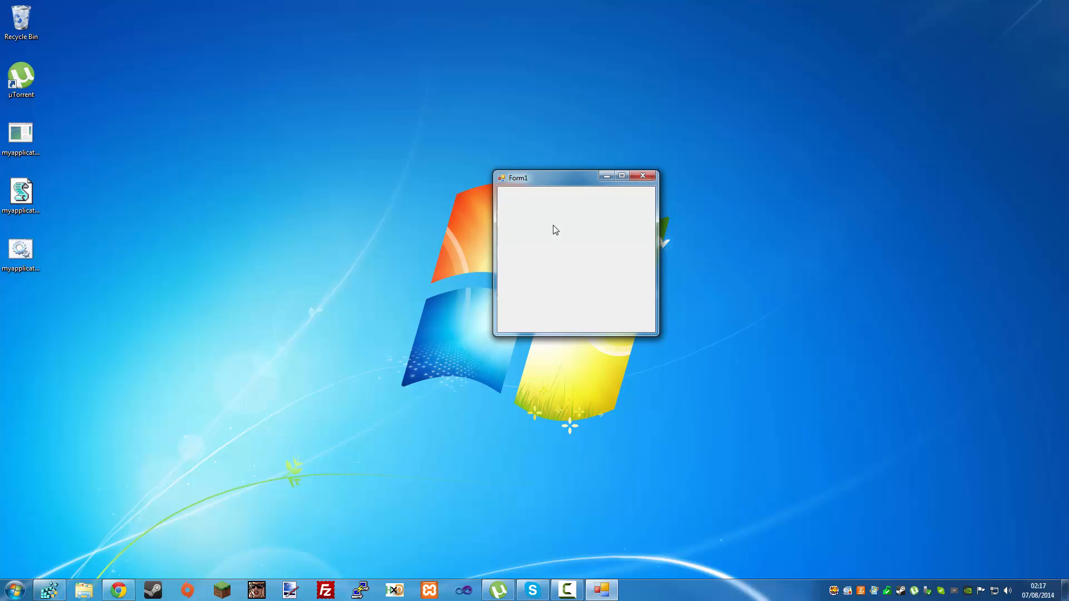
mouse_move(573, 239)
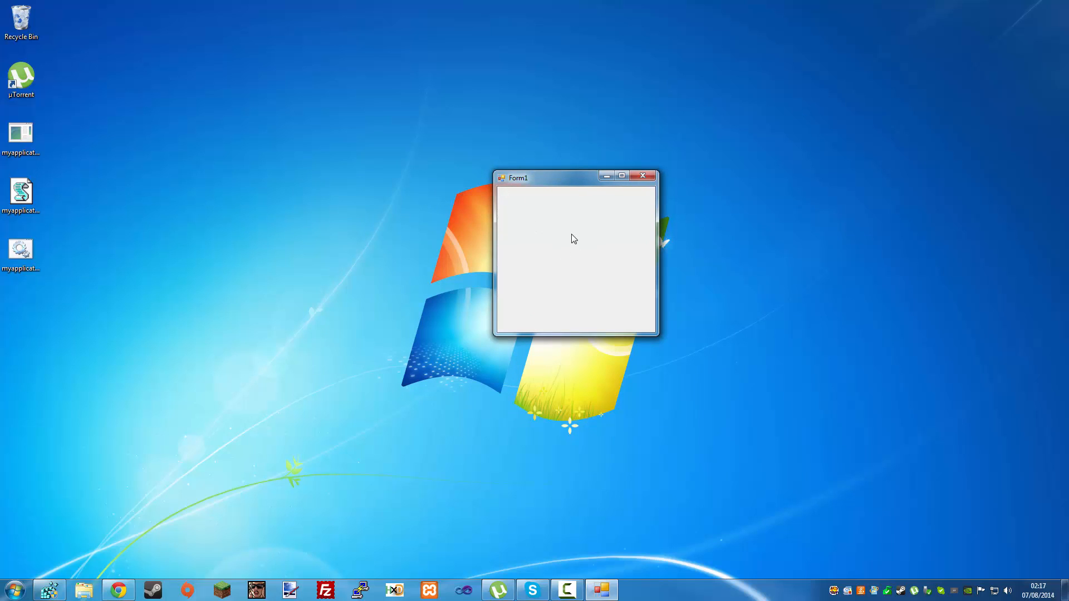
mouse_move(549, 174)
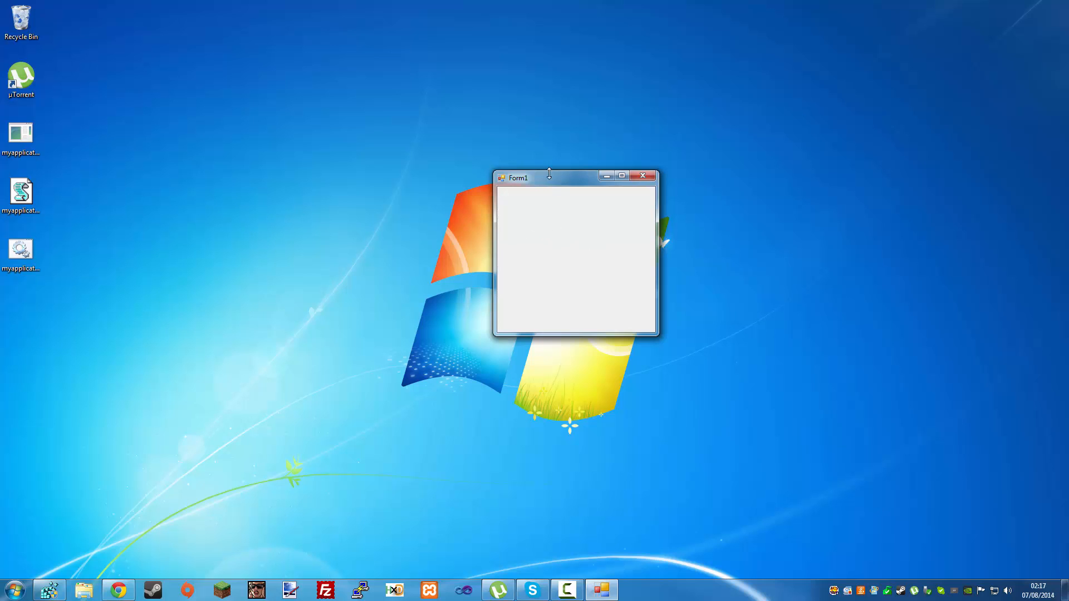
left_click(20, 194)
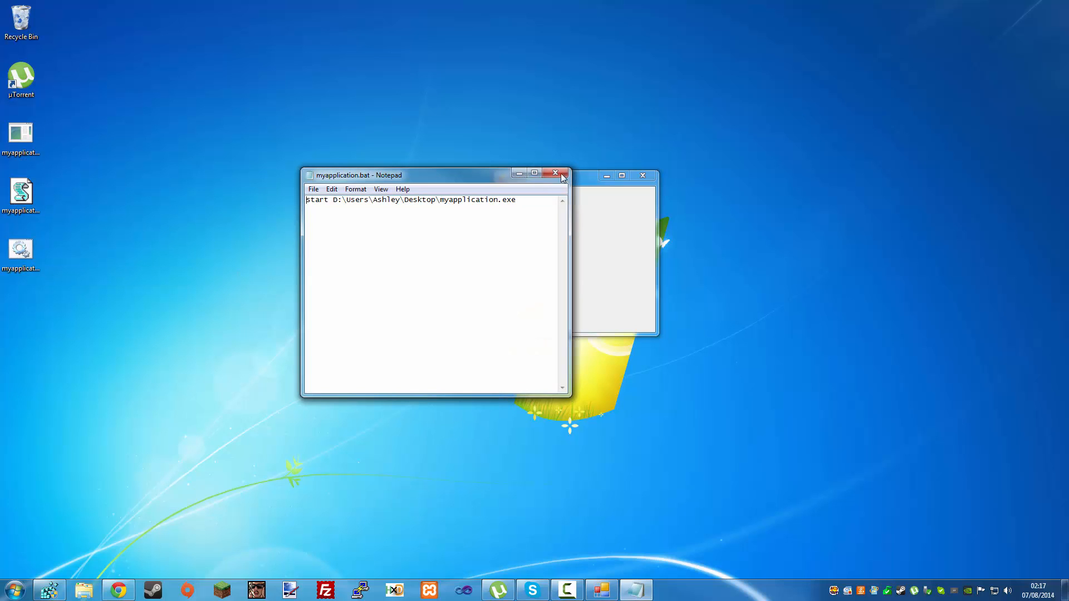
Step: Close the myapplication.bat script in Notepad after checking its start command
left_click(555, 174)
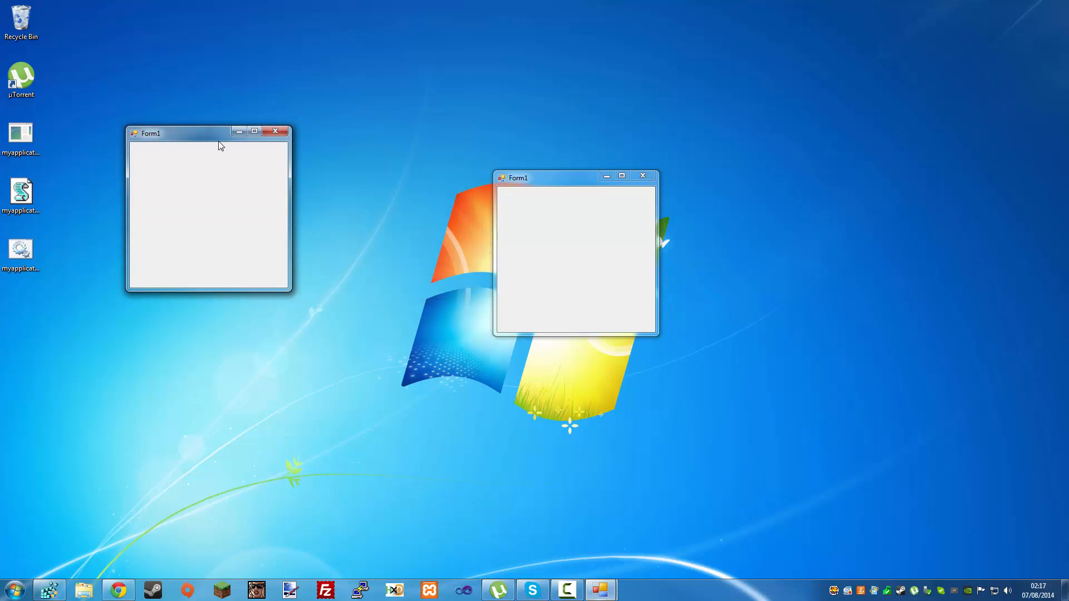
mouse_move(442, 230)
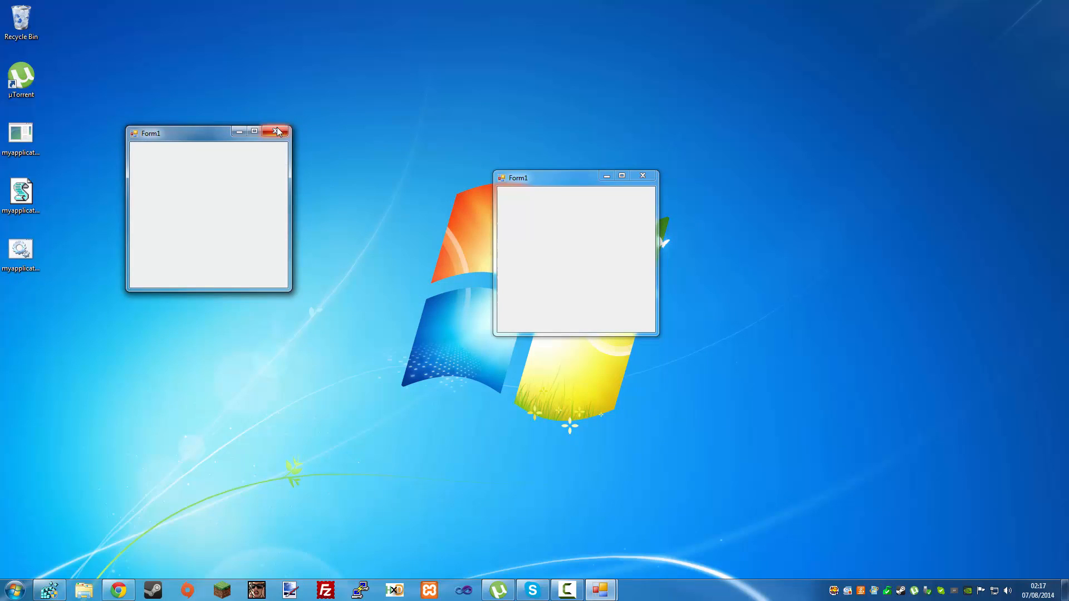
Step: Close both Form1 windows and select myapplication.vbs on the desktop
right_click(20, 194)
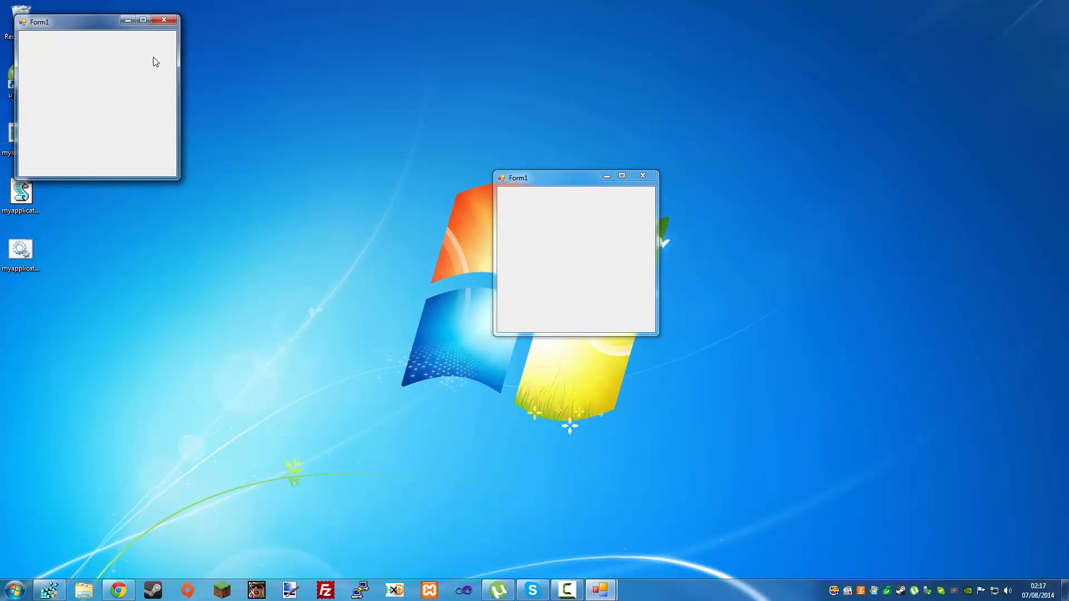
left_click(165, 19)
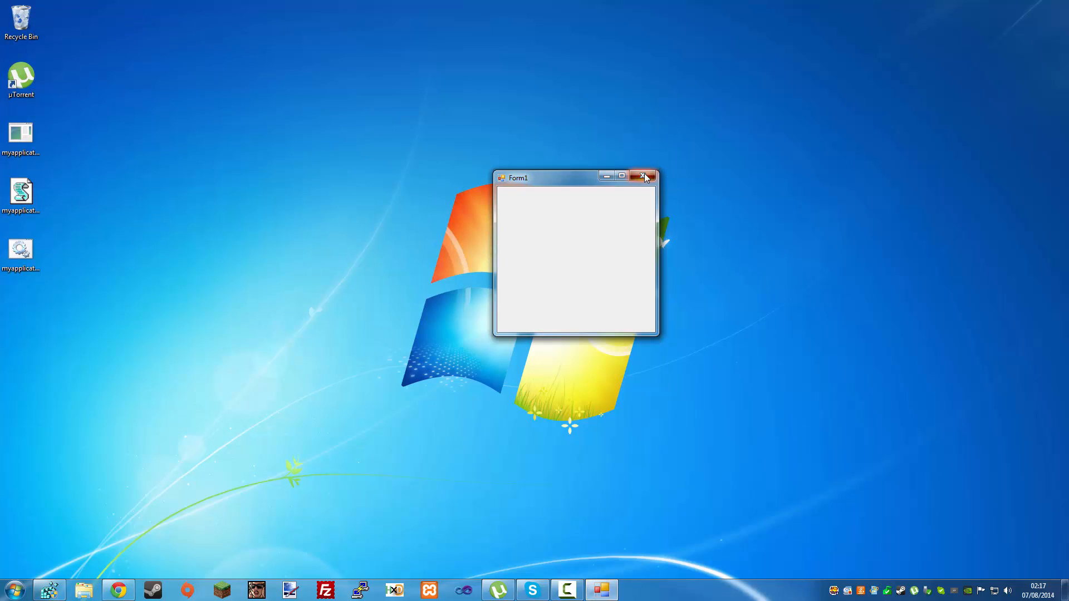
left_click(644, 177)
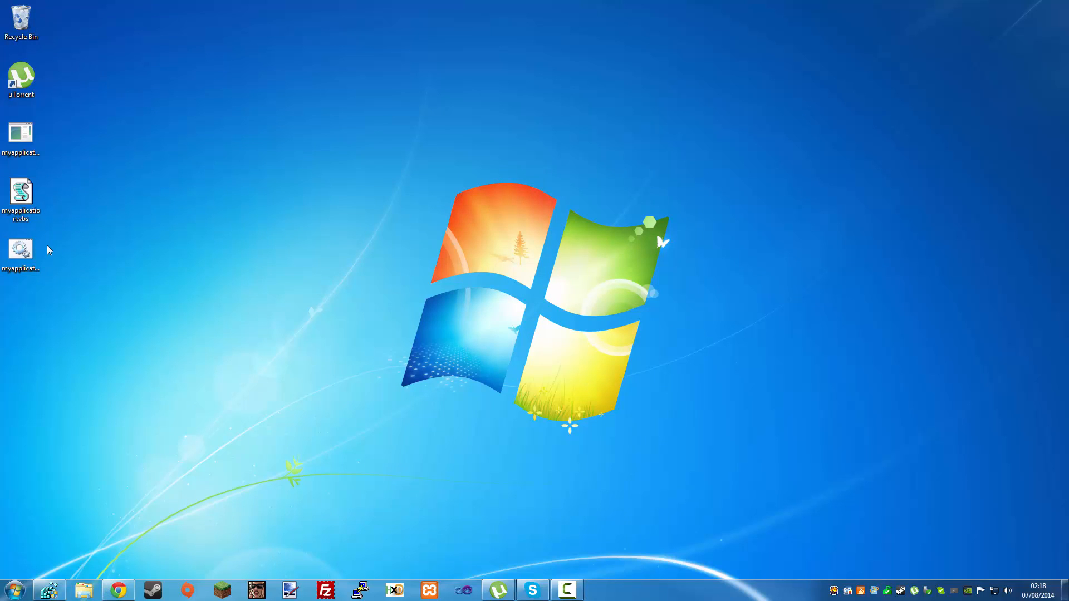
left_click(20, 193)
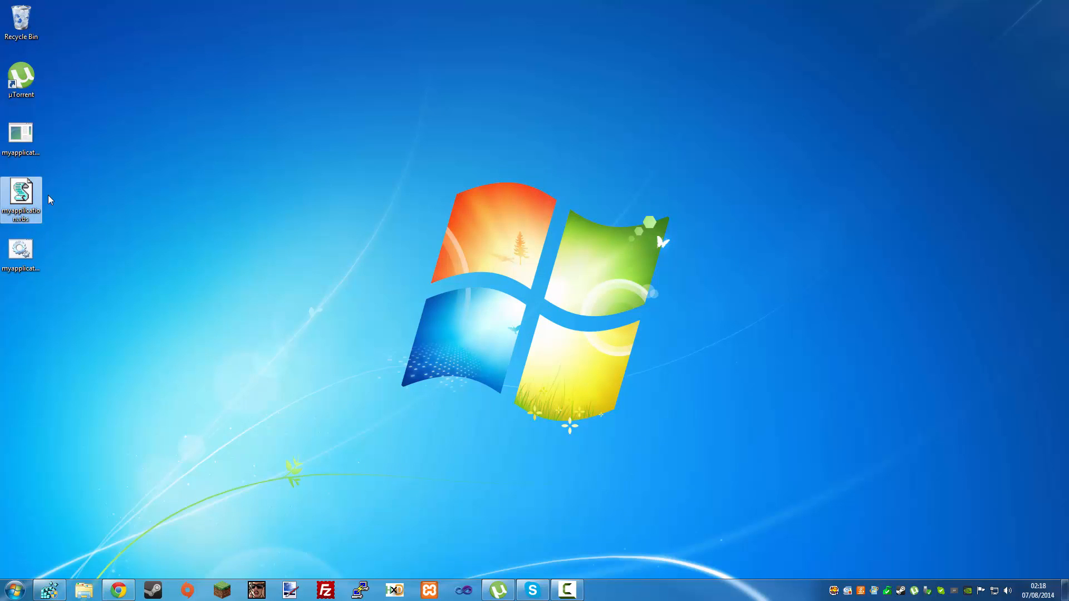